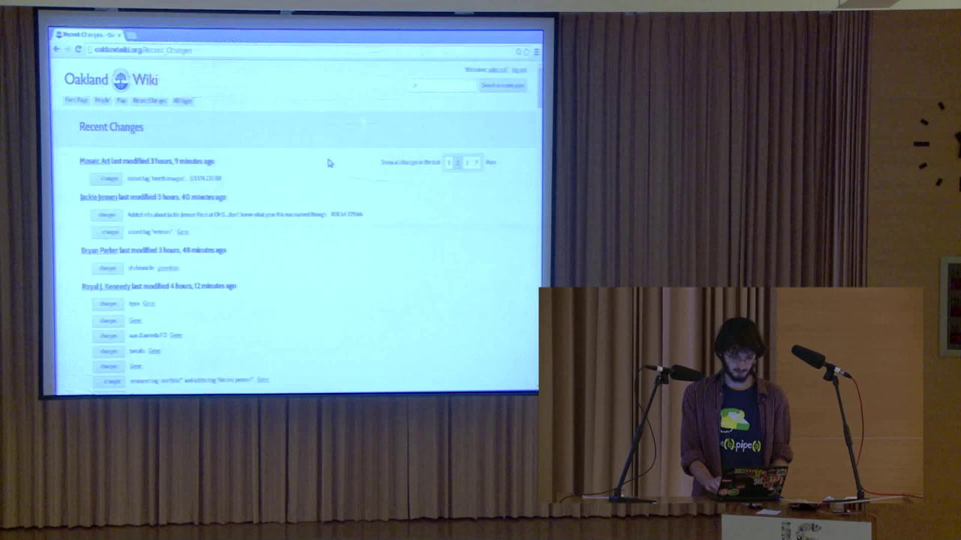
pyautogui.moveTo(321, 310)
pyautogui.write('cyber.wizard.institute')
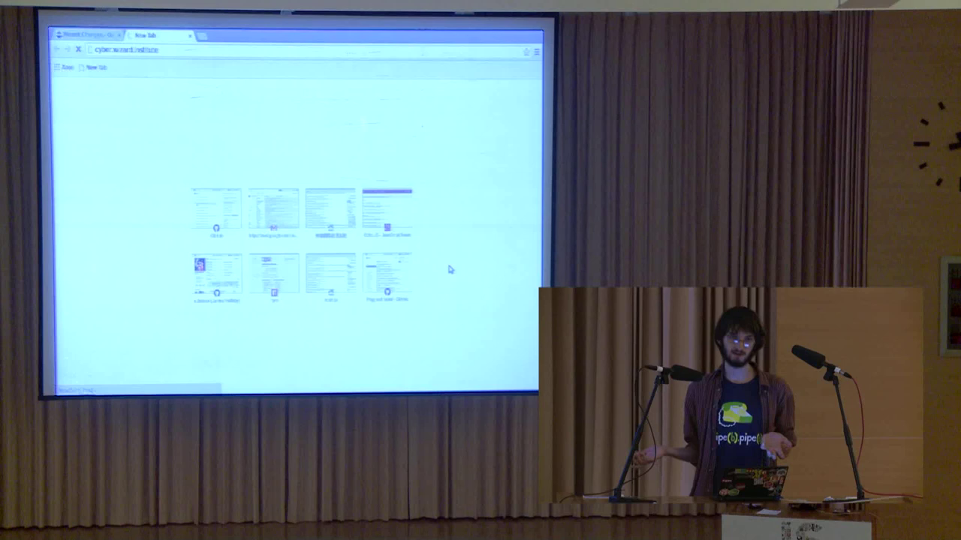
pyautogui.moveTo(495, 201)
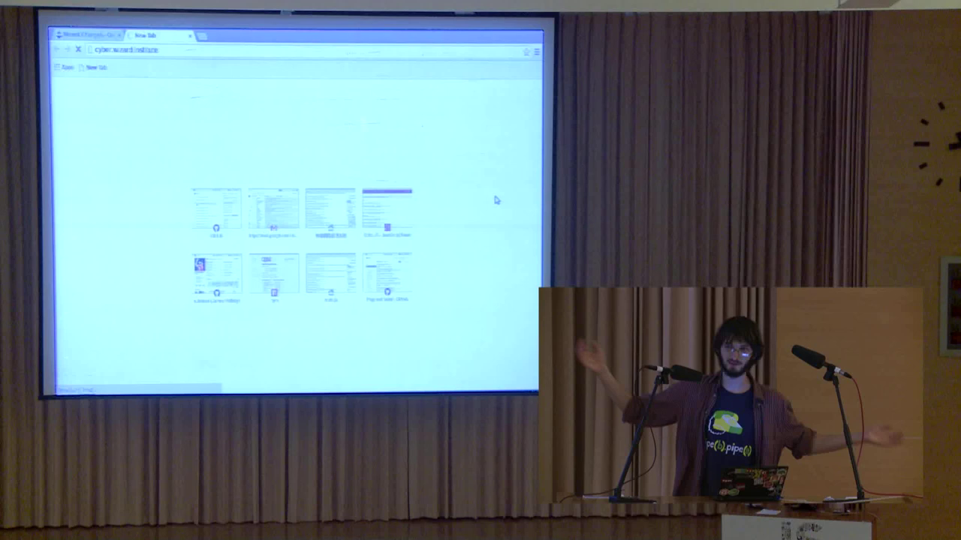